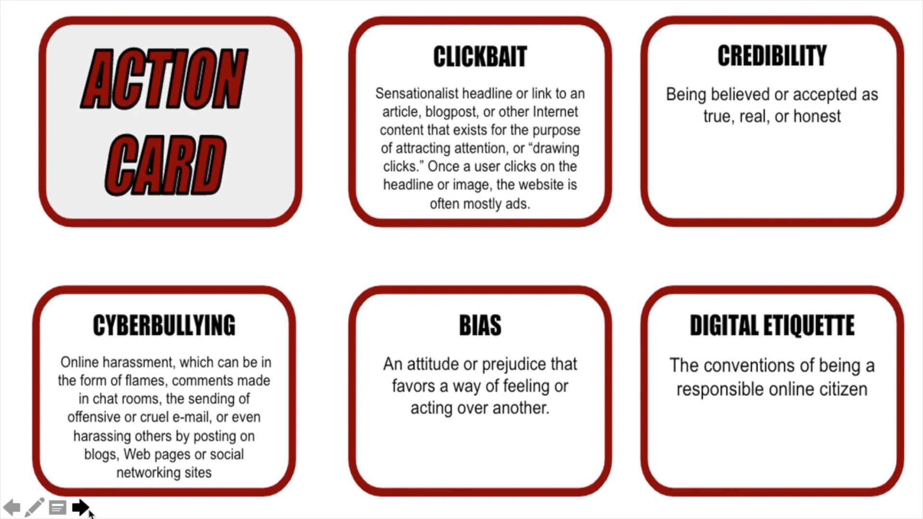
mouse_move(211, 495)
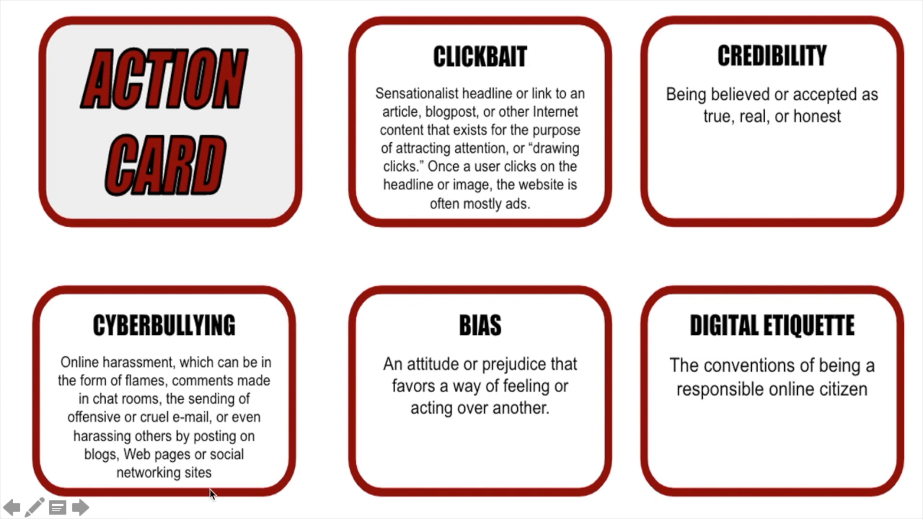
mouse_move(890, 265)
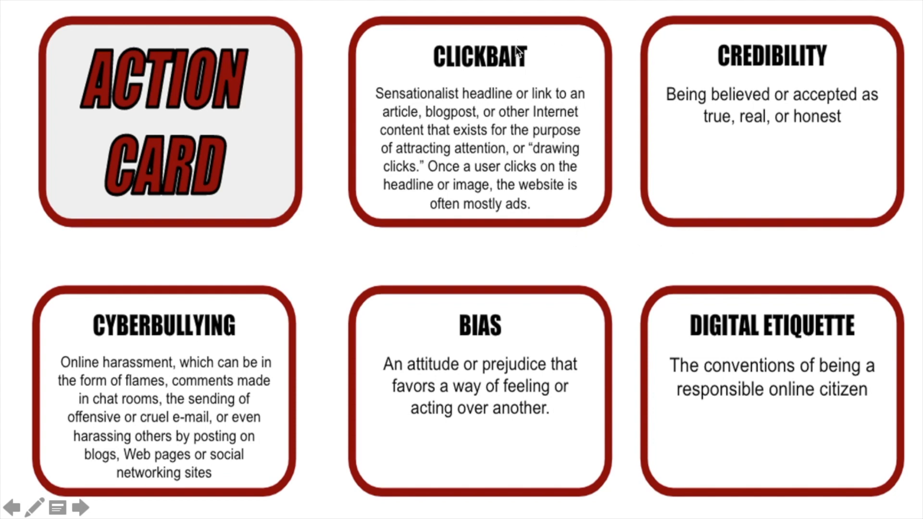
mouse_move(3, 362)
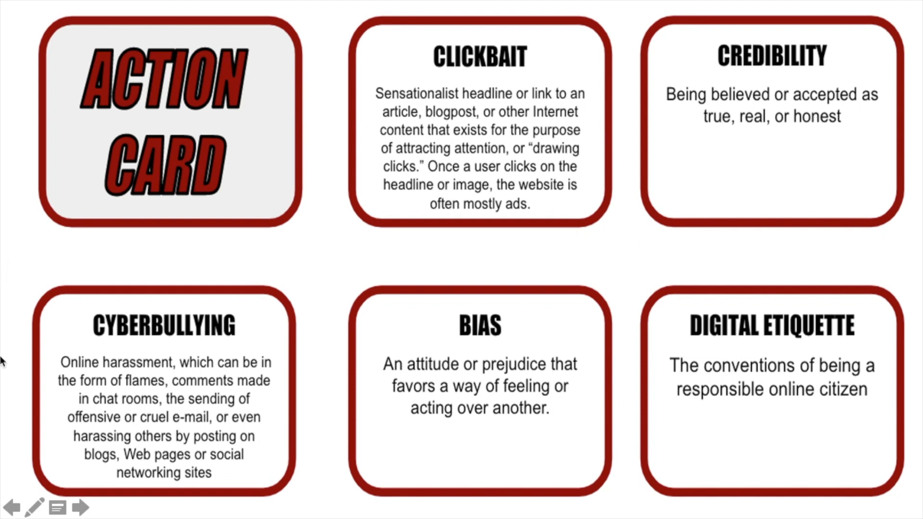
- Switch to the browser showing the Design Your Mindset Game Padlet board with the Action Cards generator
left_click(79, 508)
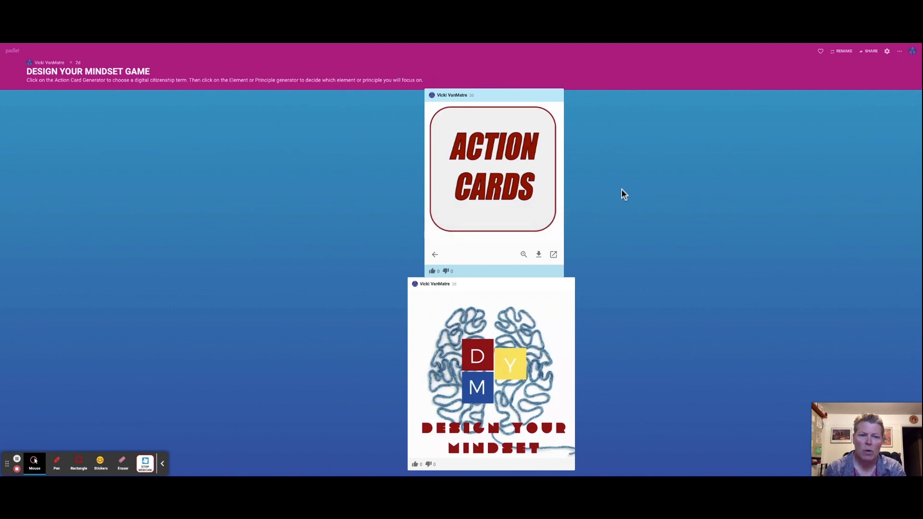
mouse_move(579, 180)
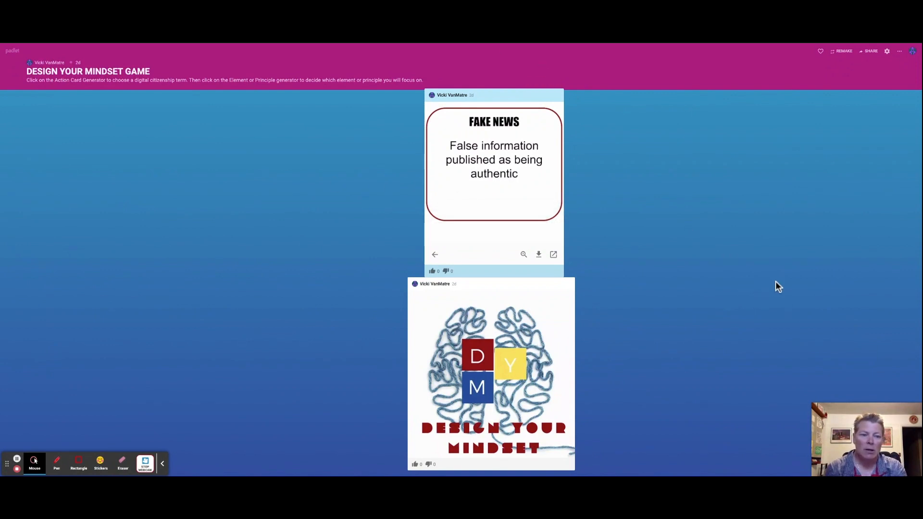
mouse_move(838, 266)
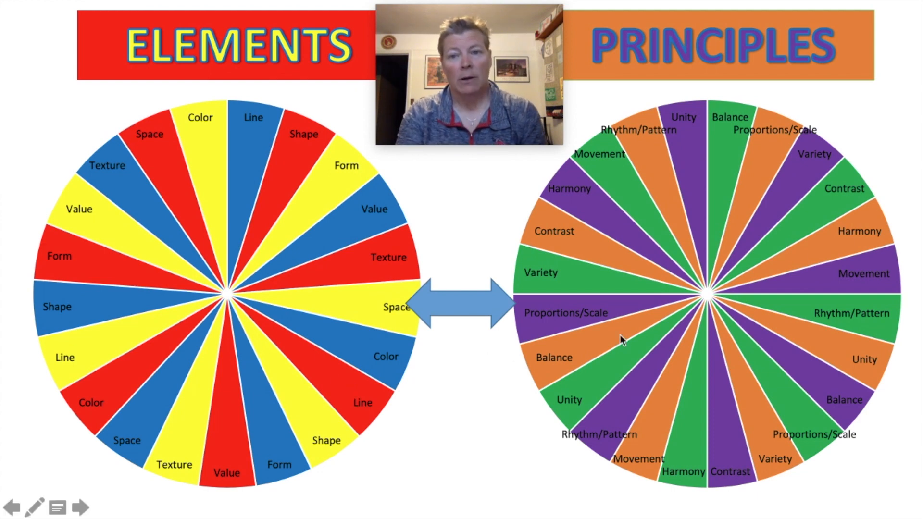
mouse_move(289, 224)
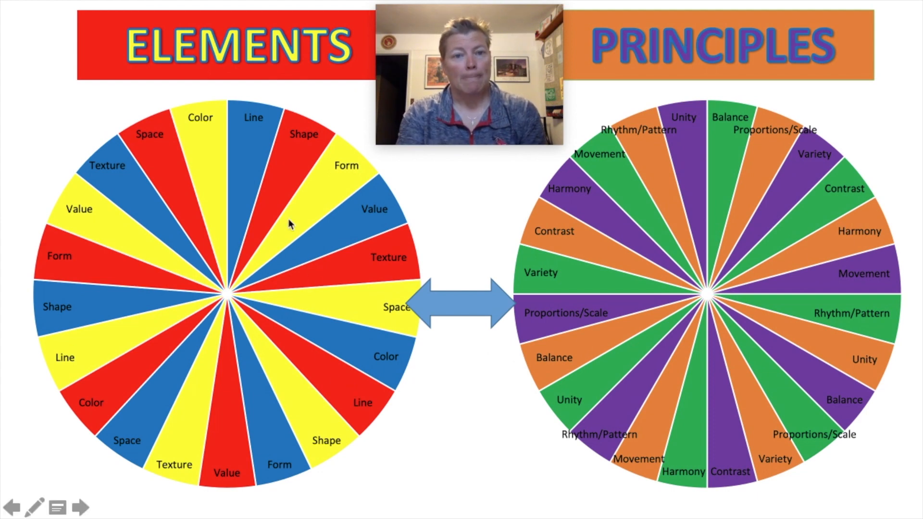
mouse_move(445, 241)
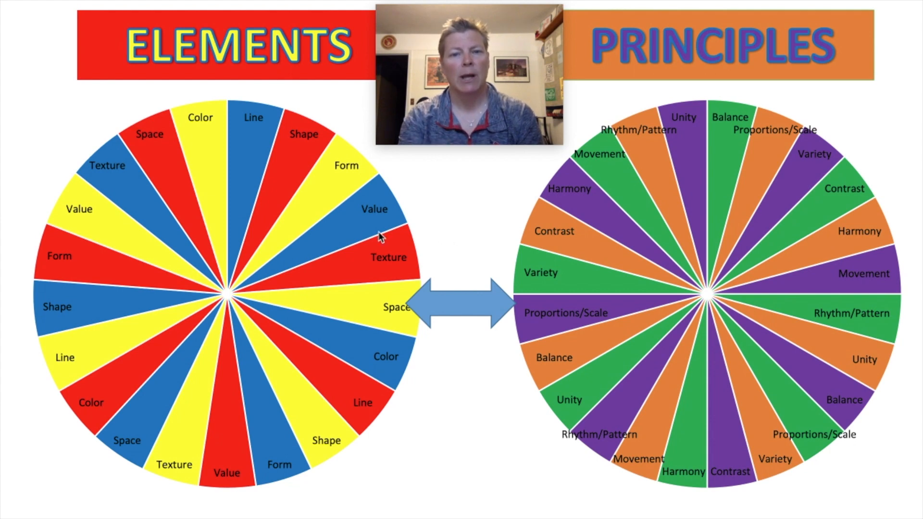
mouse_move(372, 258)
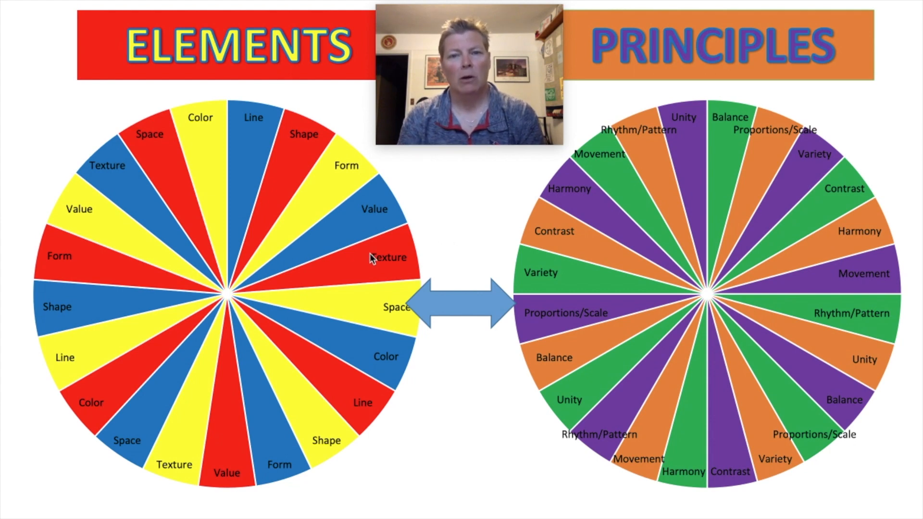
mouse_move(290, 217)
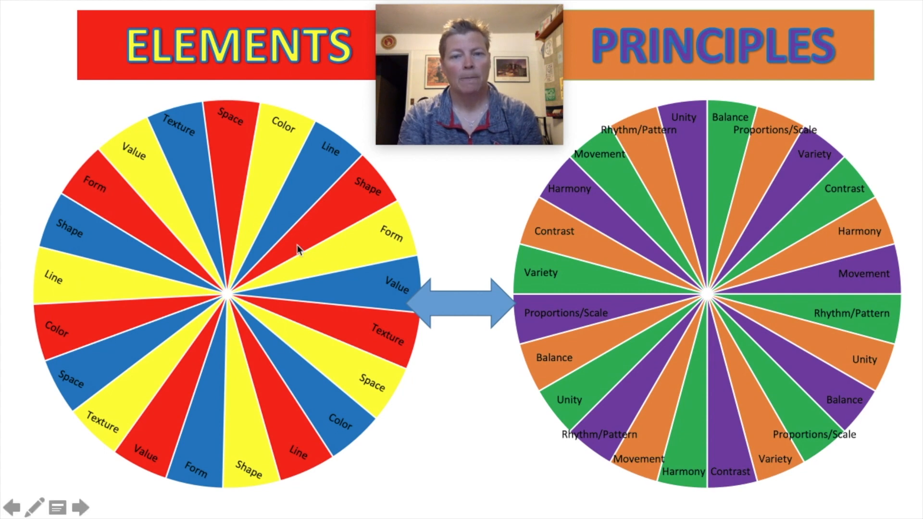
mouse_move(461, 226)
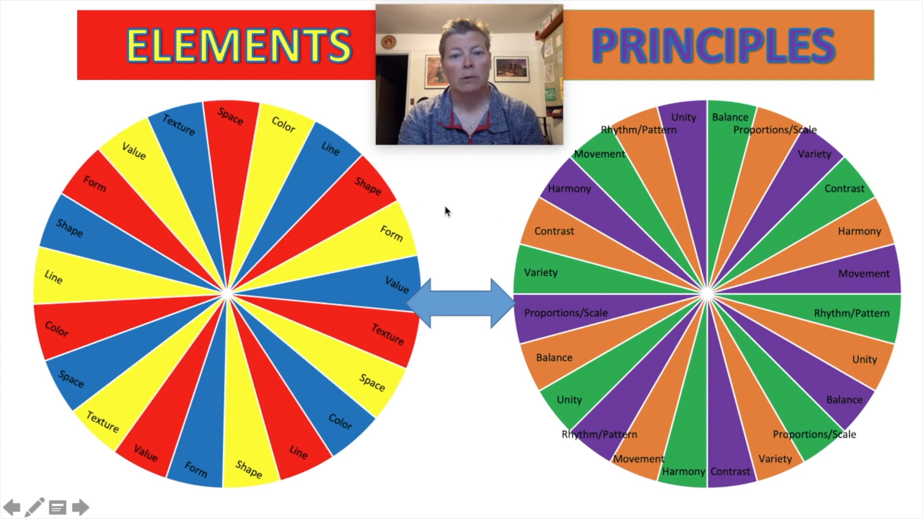
mouse_move(485, 210)
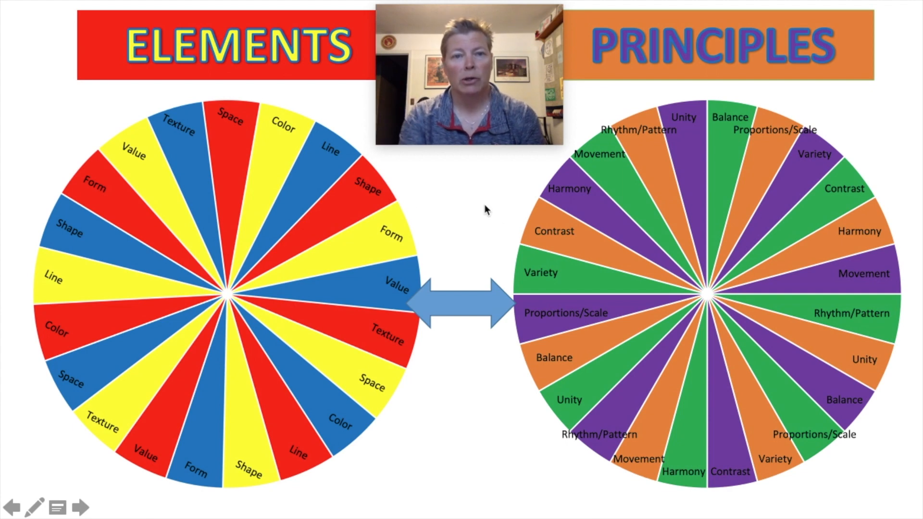
mouse_move(567, 235)
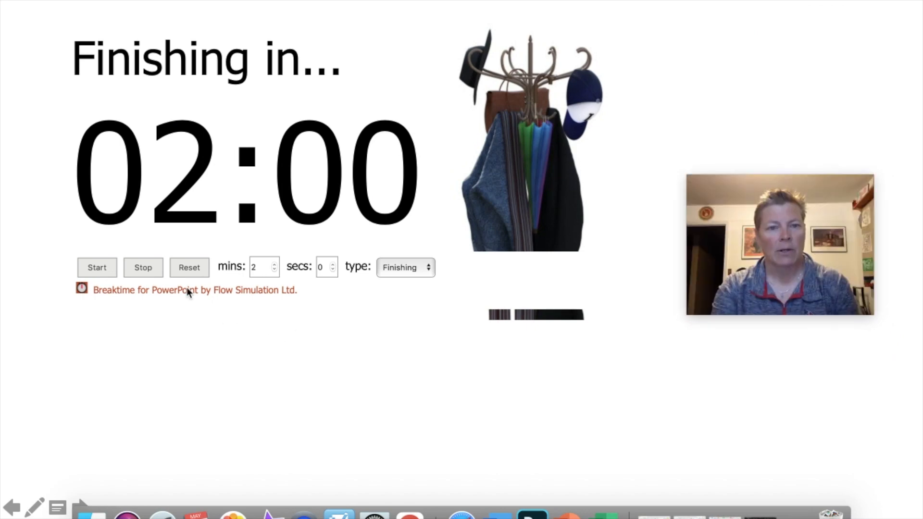
mouse_move(212, 354)
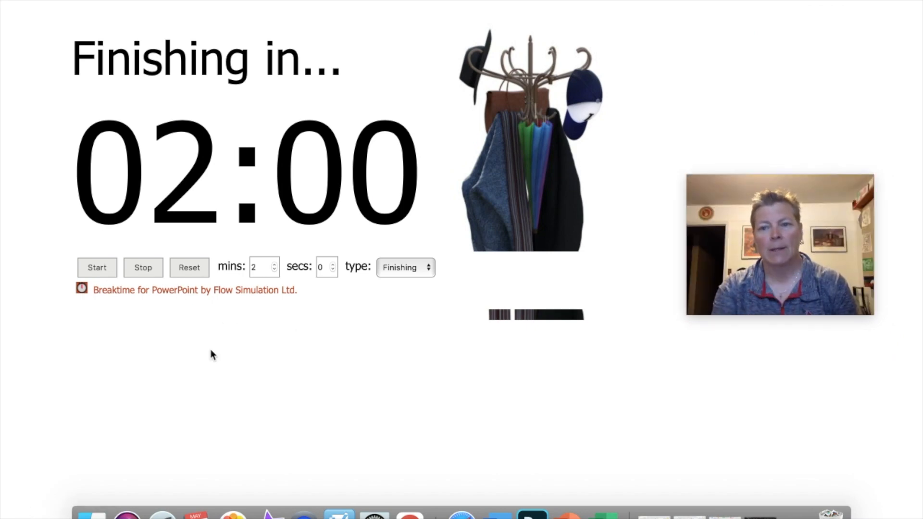
mouse_move(341, 369)
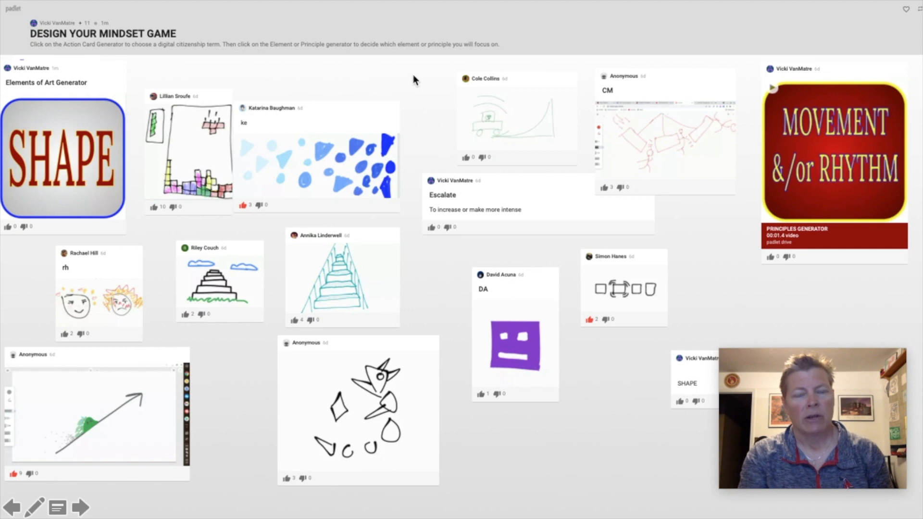
mouse_move(411, 209)
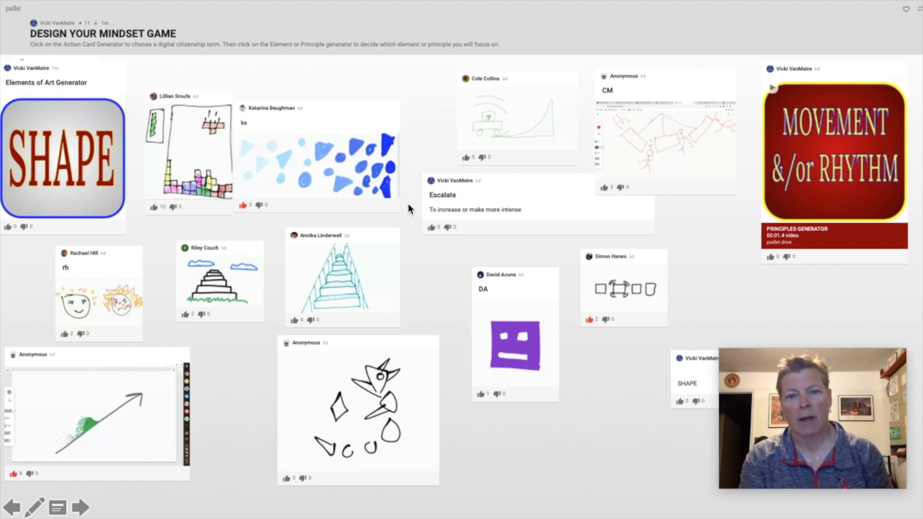
mouse_move(421, 230)
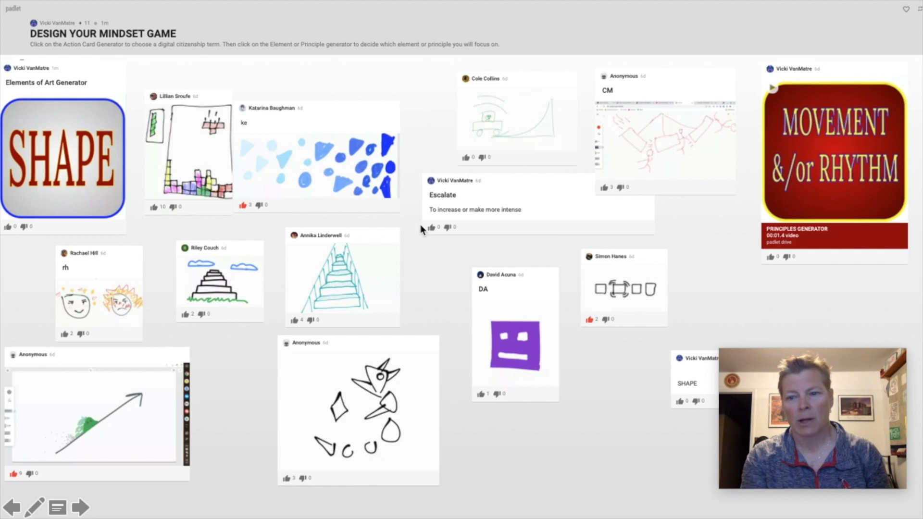
mouse_move(435, 297)
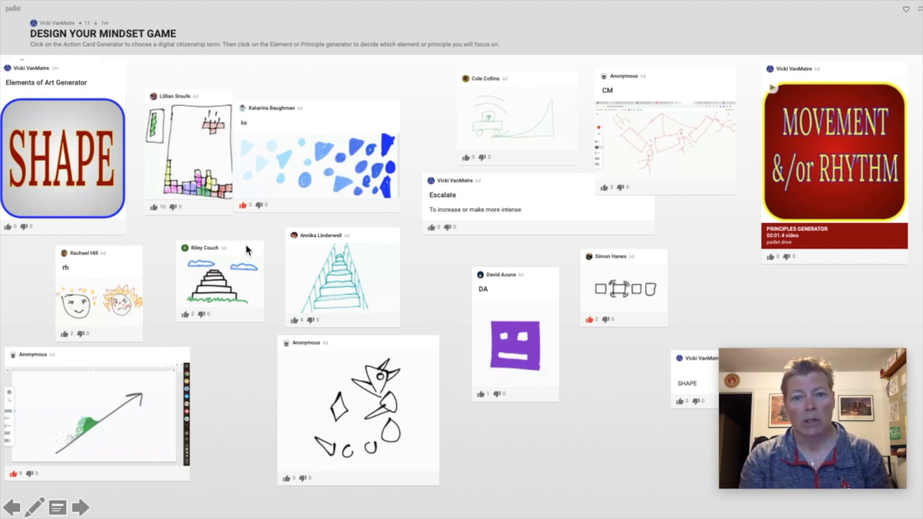
mouse_move(41, 183)
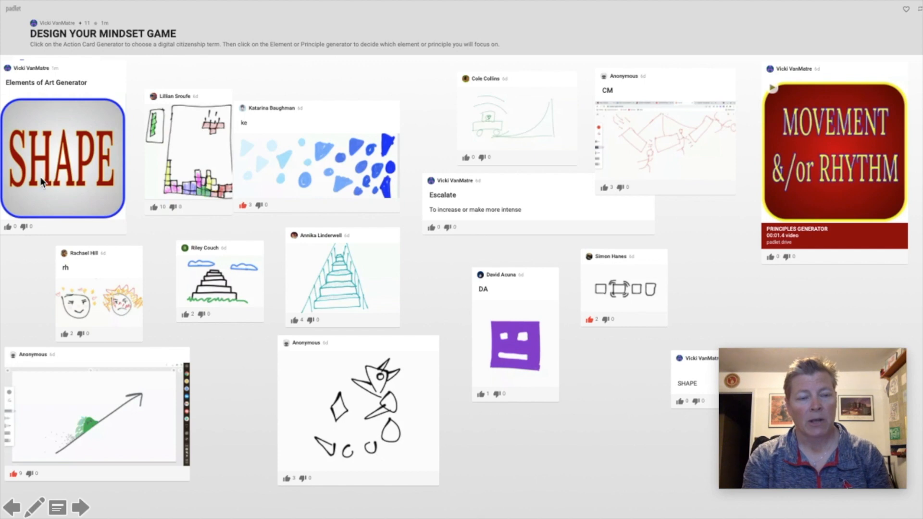
mouse_move(804, 266)
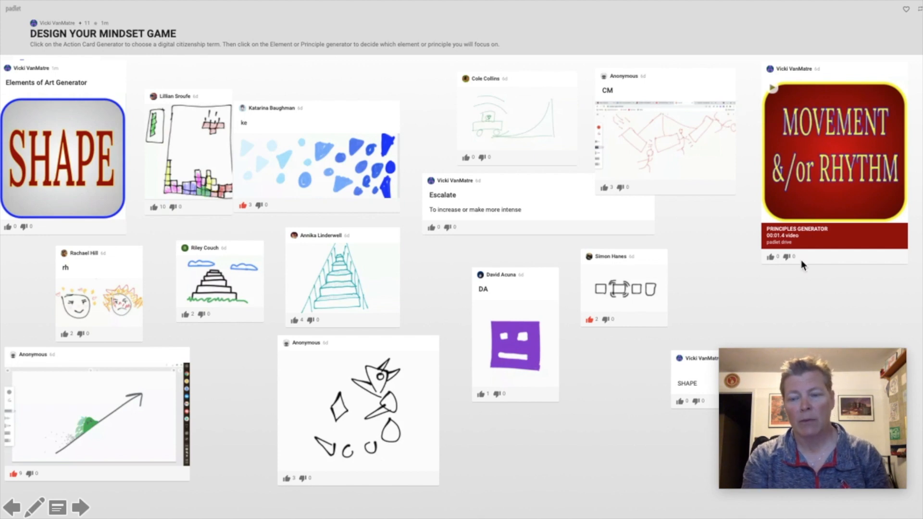
mouse_move(795, 313)
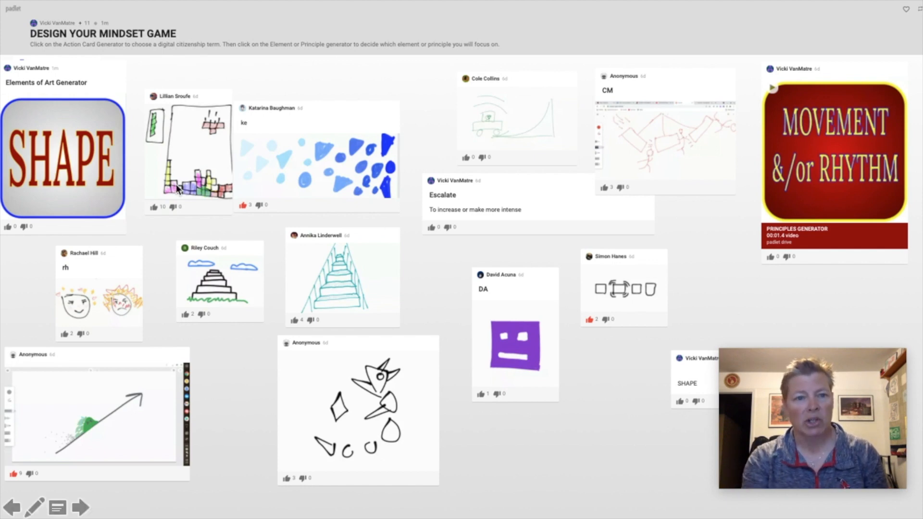
mouse_move(437, 249)
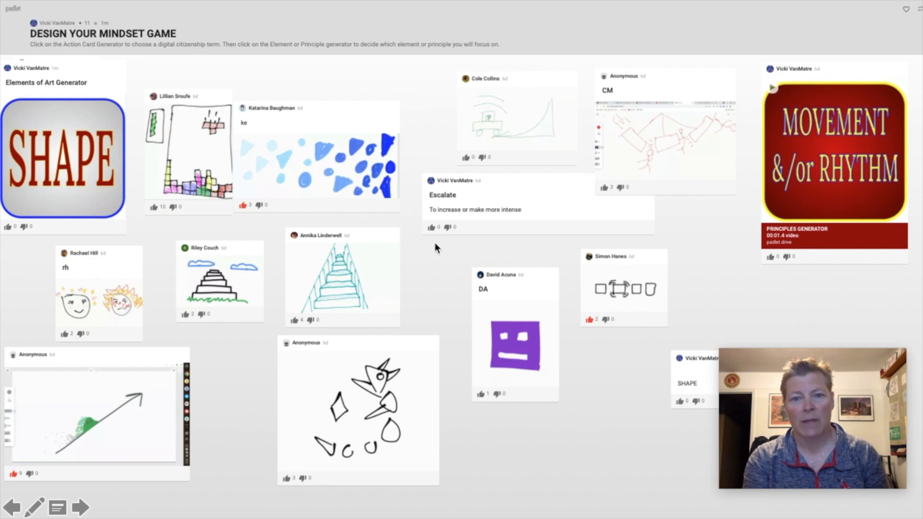
mouse_move(597, 491)
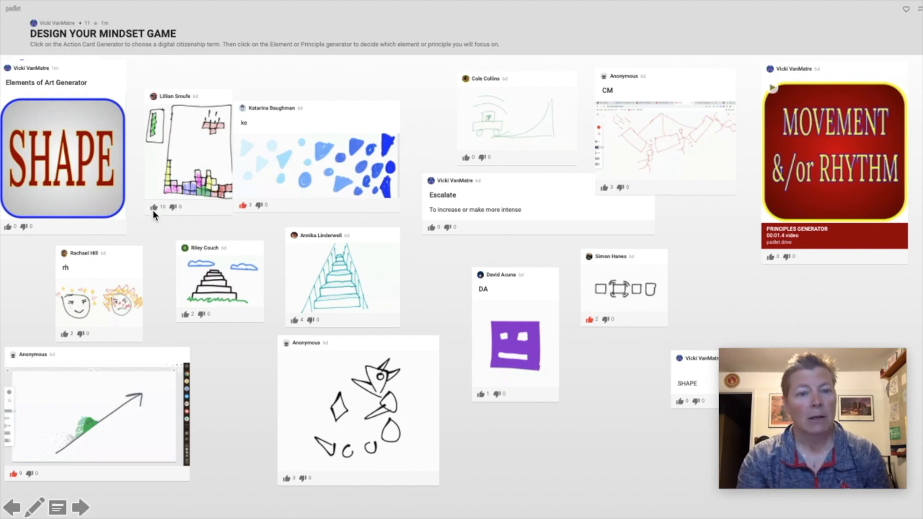
mouse_move(199, 352)
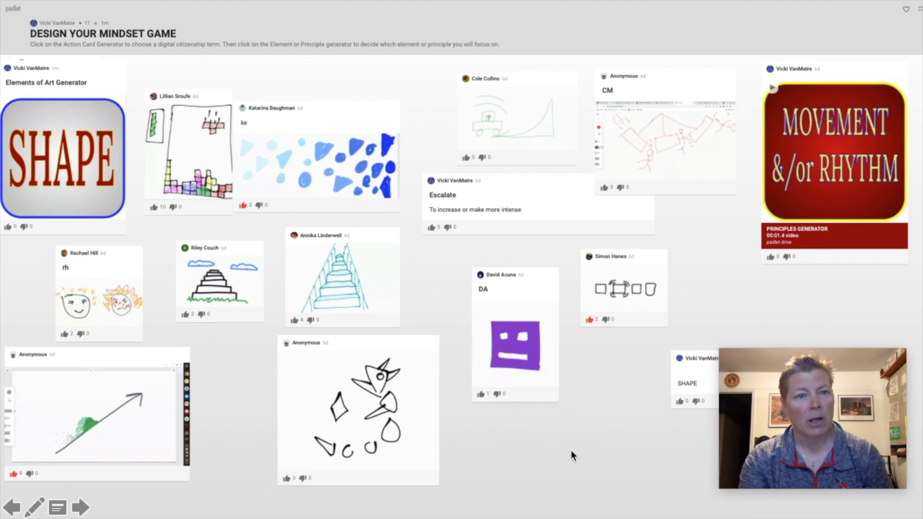
mouse_move(579, 439)
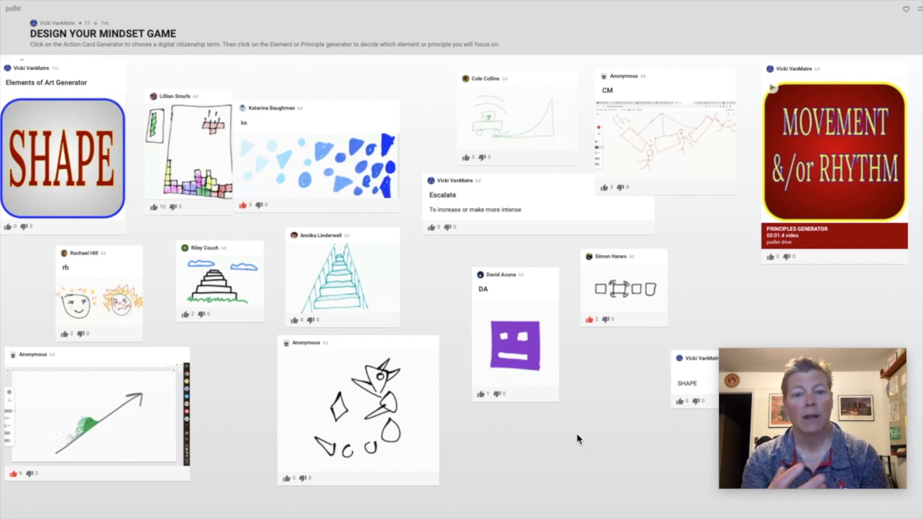
mouse_move(476, 444)
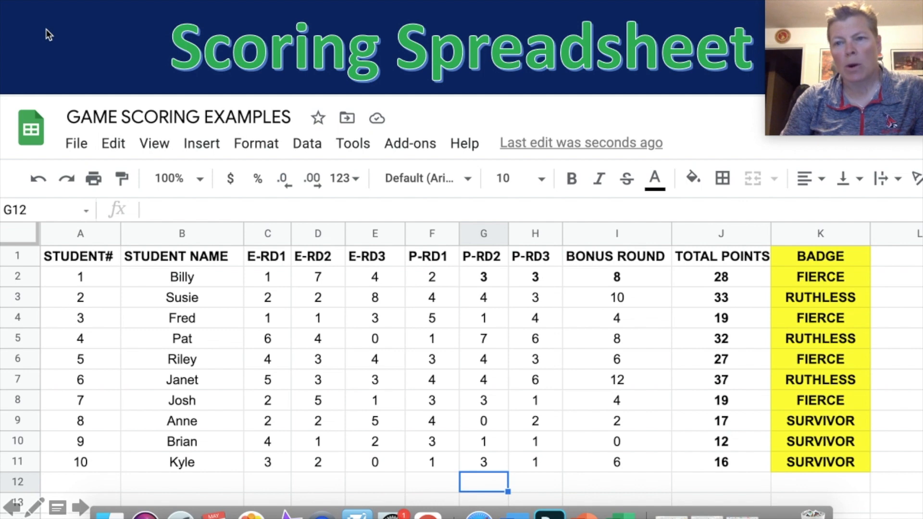
mouse_move(11, 103)
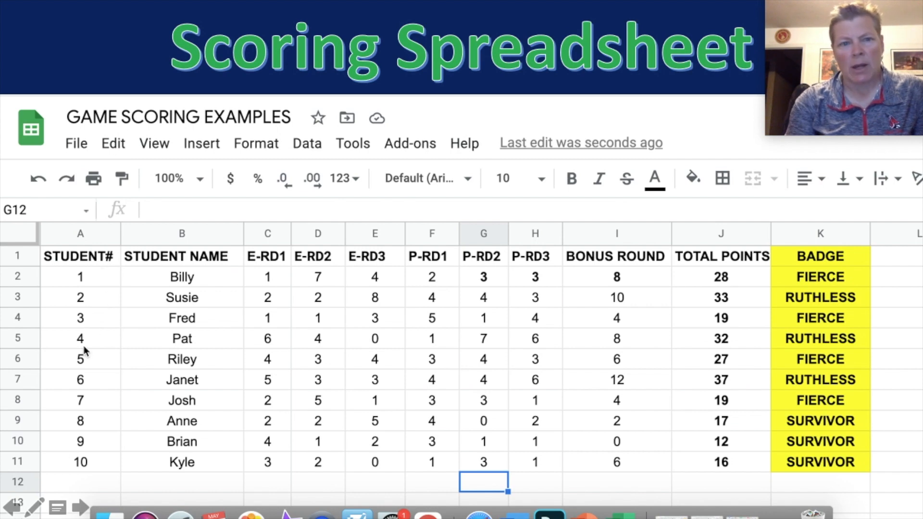
mouse_move(114, 369)
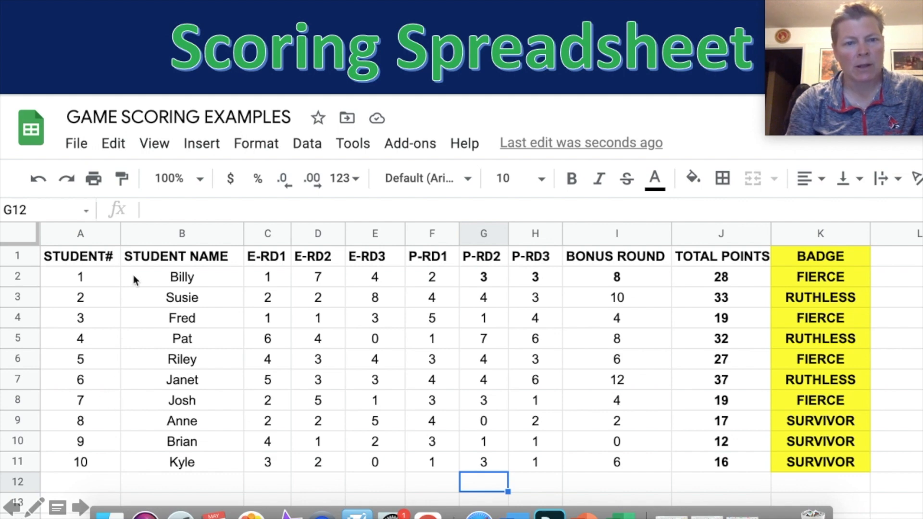
mouse_move(167, 297)
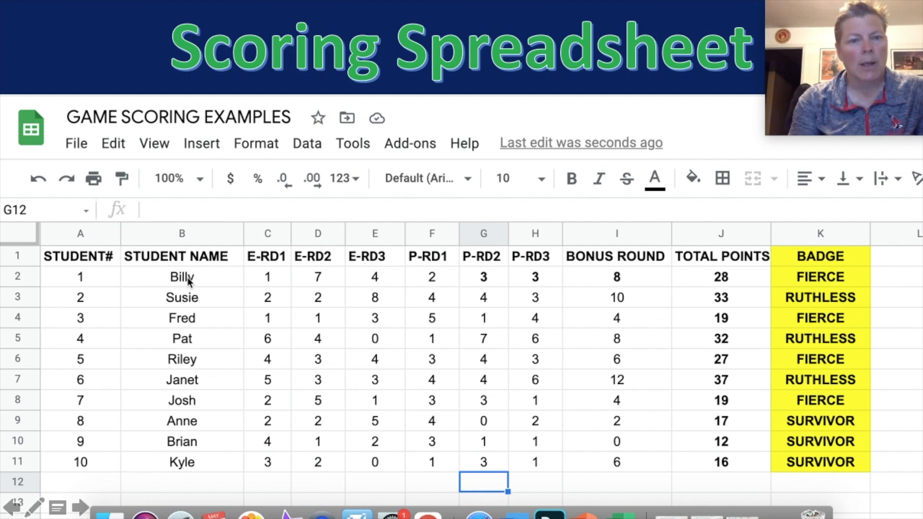
mouse_move(206, 284)
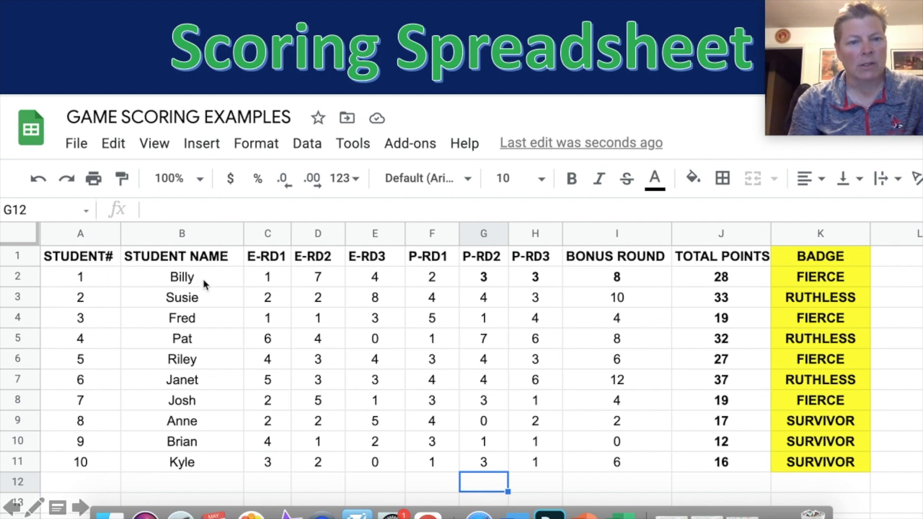
mouse_move(268, 262)
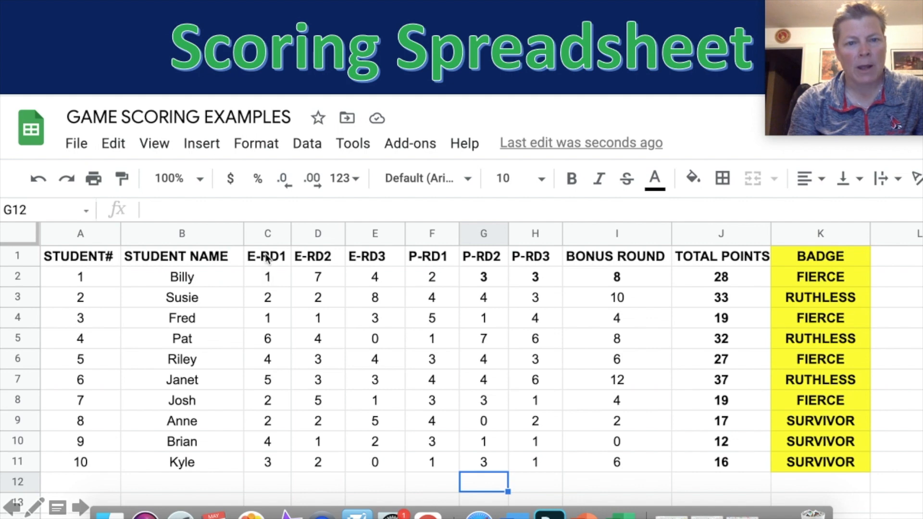
mouse_move(332, 264)
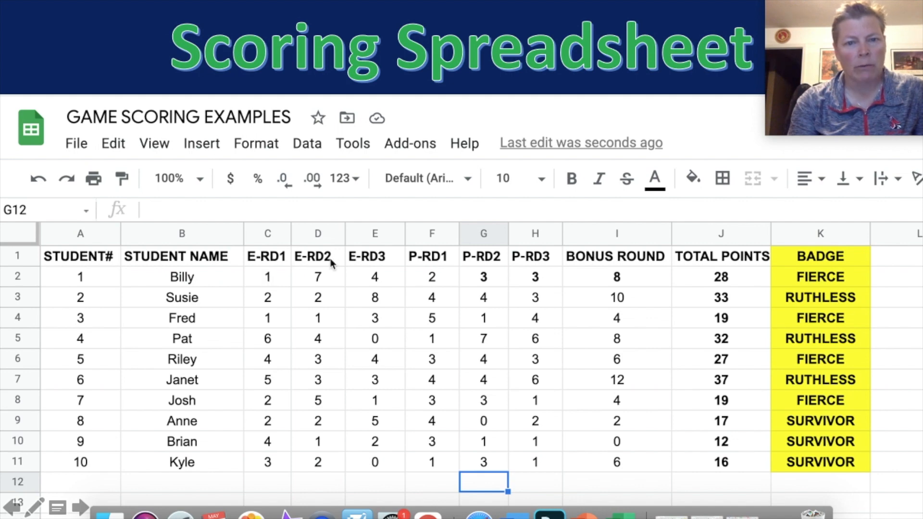
mouse_move(305, 318)
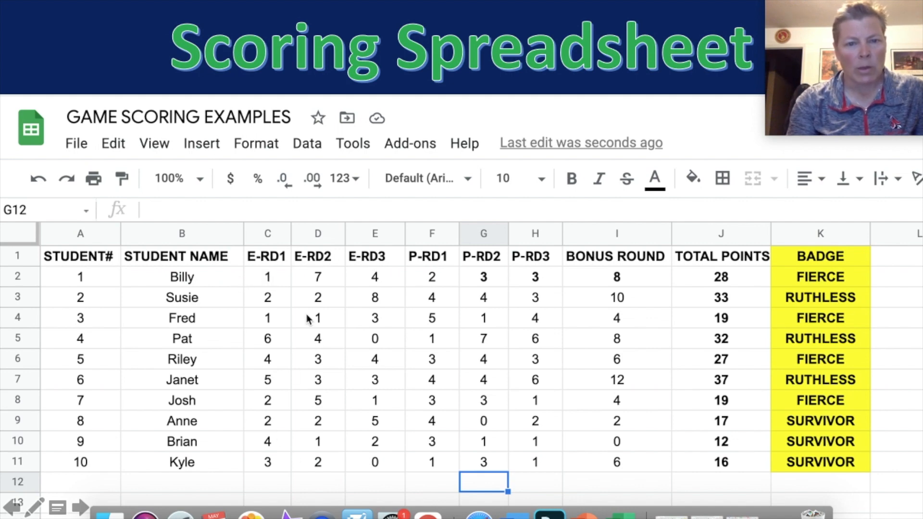
mouse_move(421, 281)
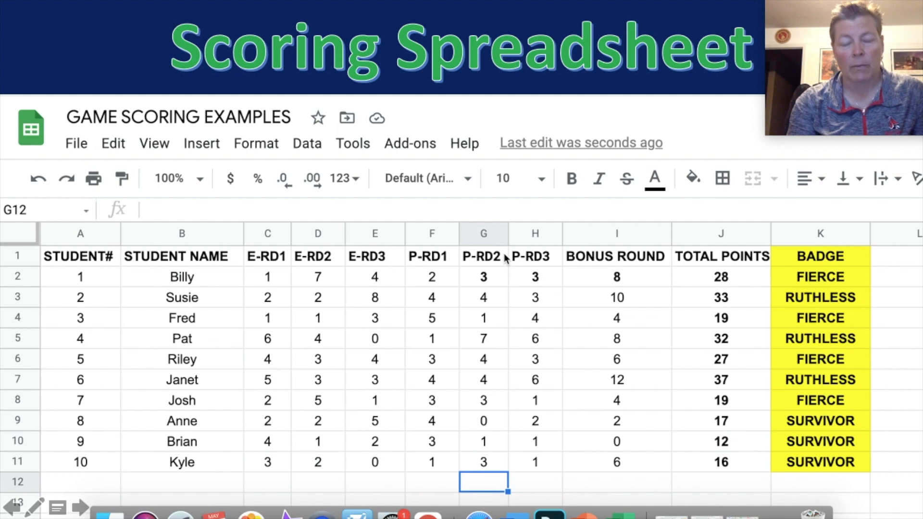
mouse_move(614, 274)
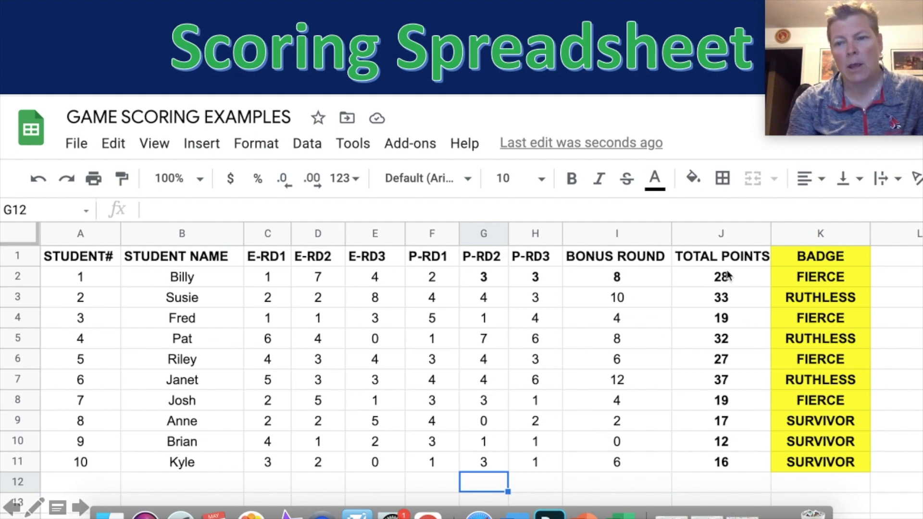
mouse_move(723, 462)
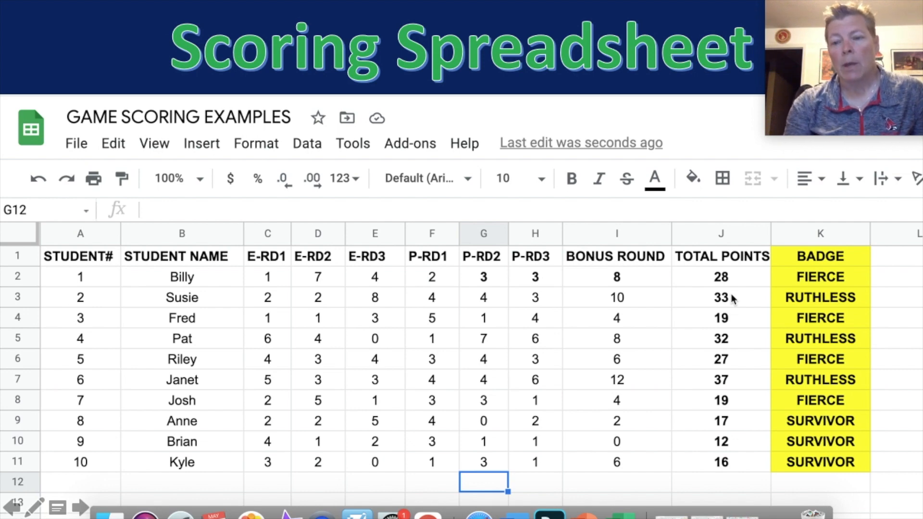
mouse_move(743, 295)
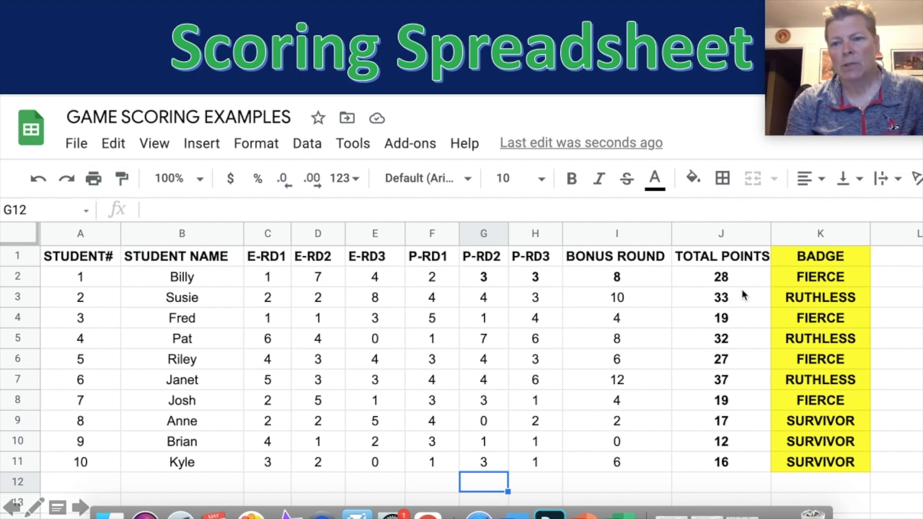
mouse_move(739, 340)
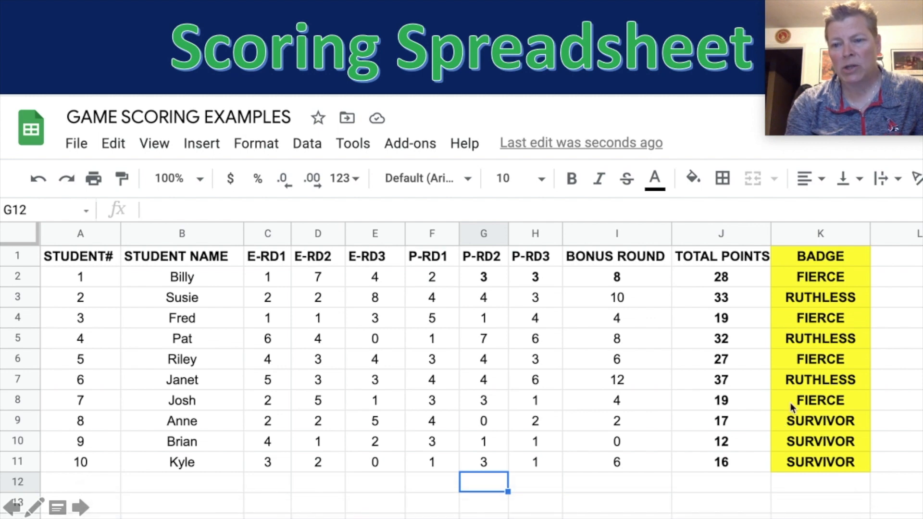
mouse_move(748, 476)
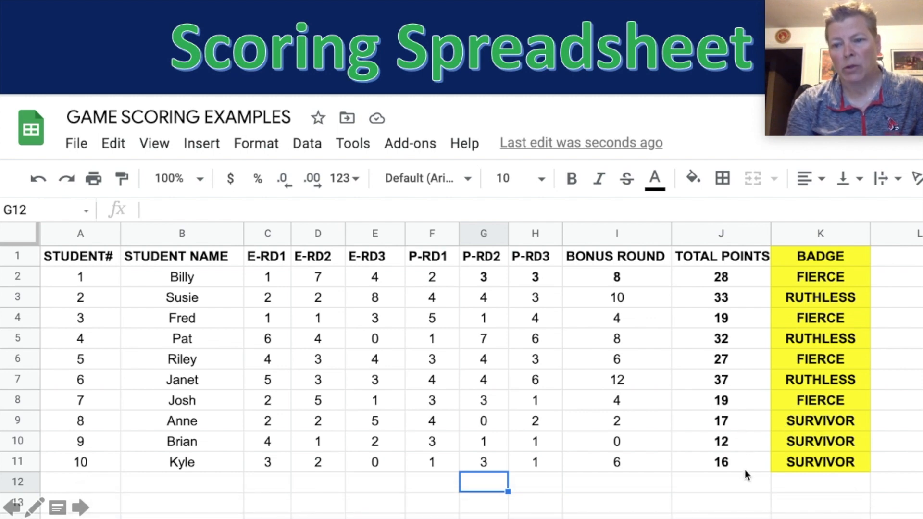
mouse_move(777, 363)
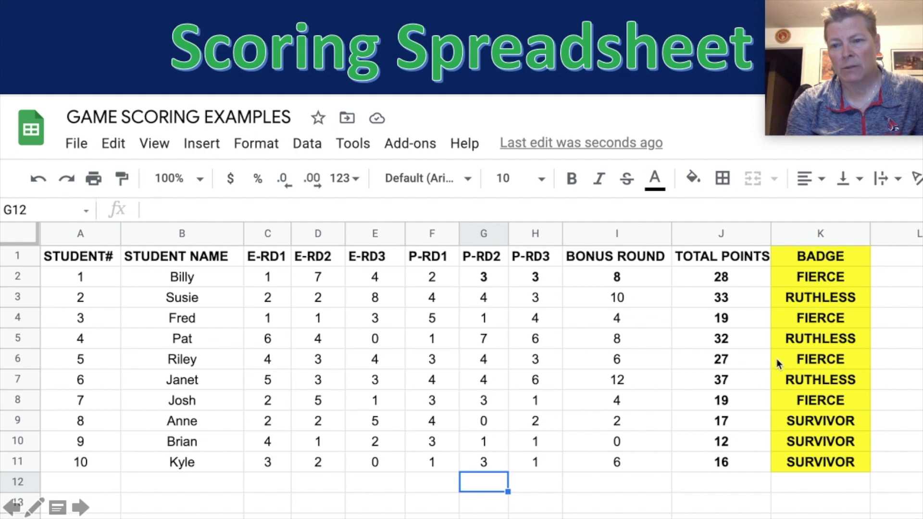
mouse_move(778, 323)
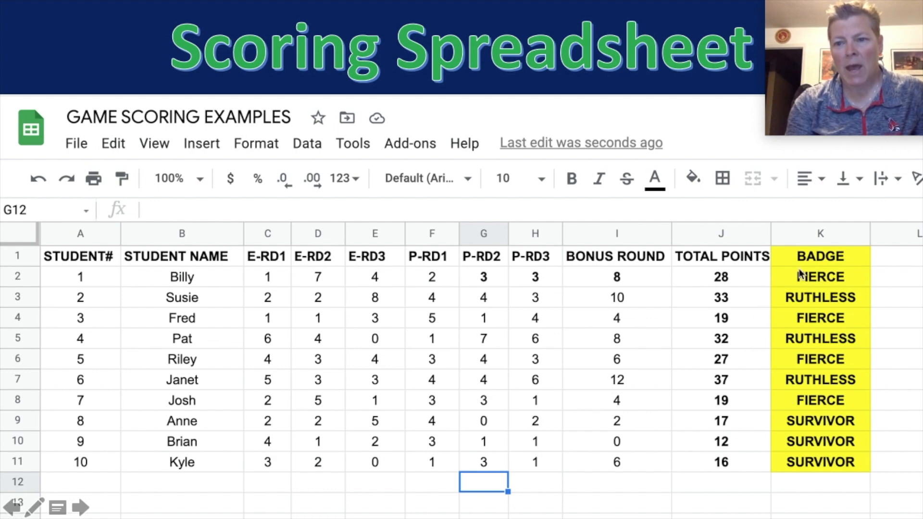
mouse_move(804, 387)
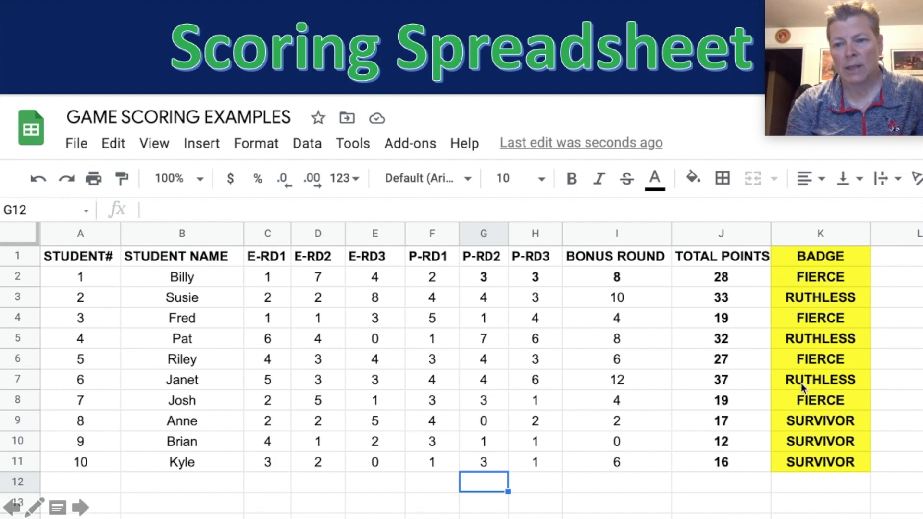
mouse_move(266, 452)
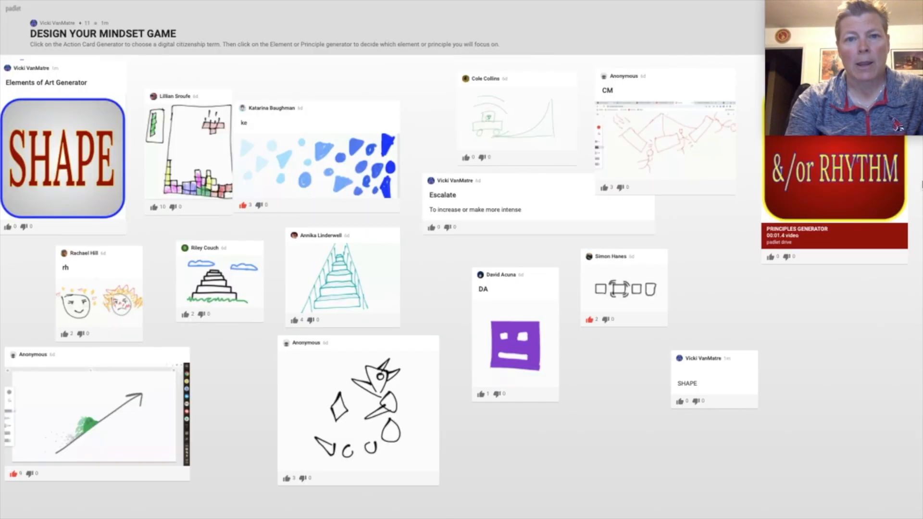
mouse_move(816, 14)
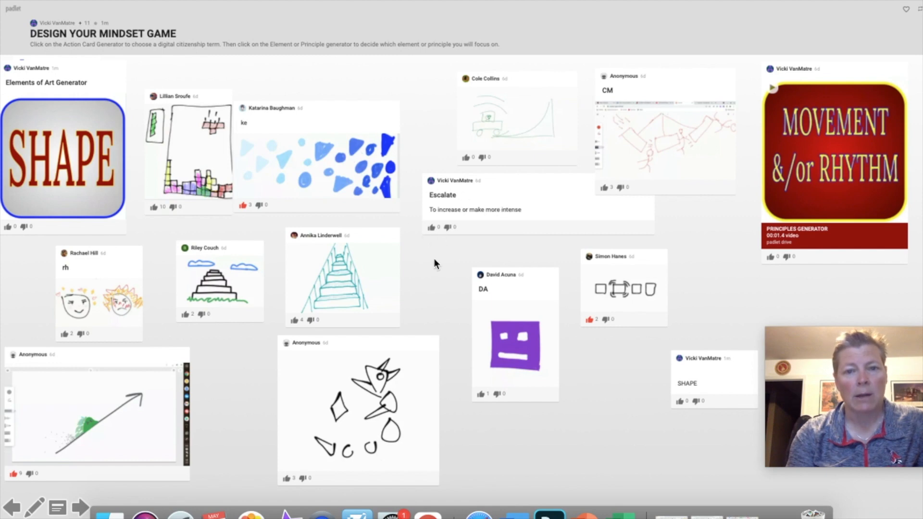
mouse_move(412, 279)
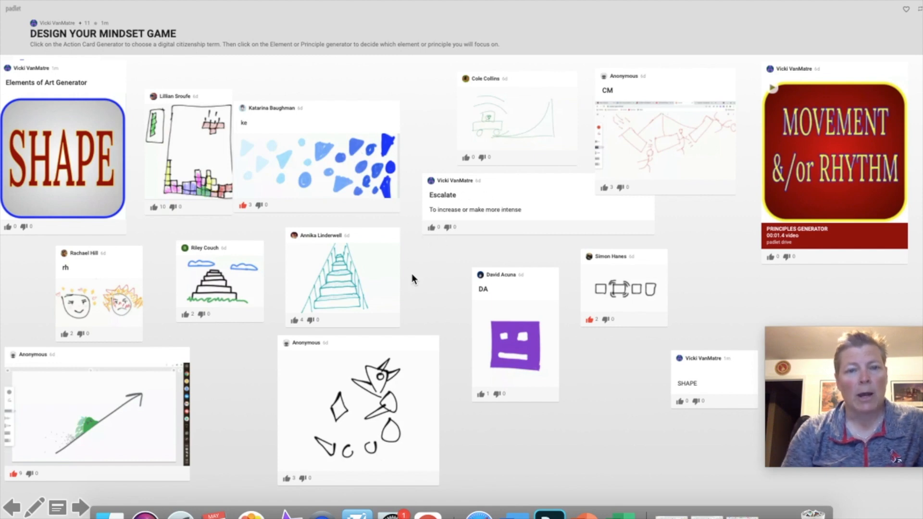
mouse_move(349, 149)
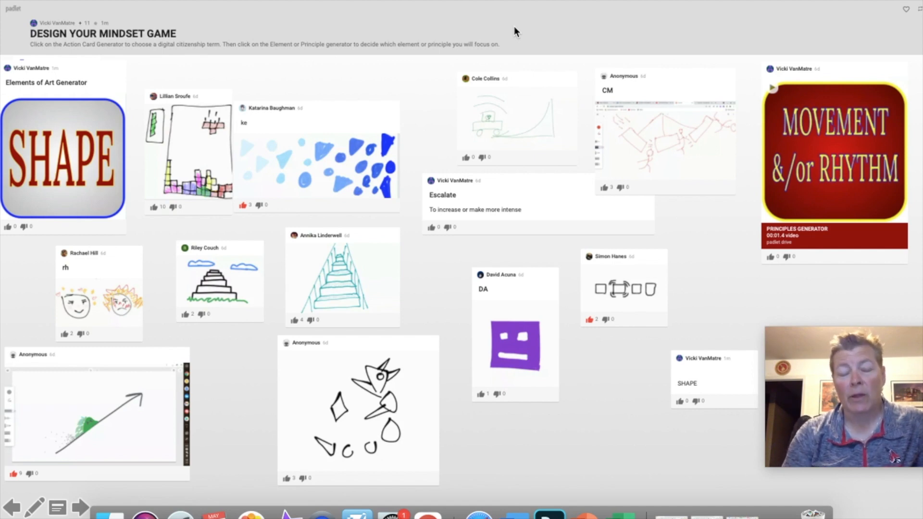
mouse_move(557, 18)
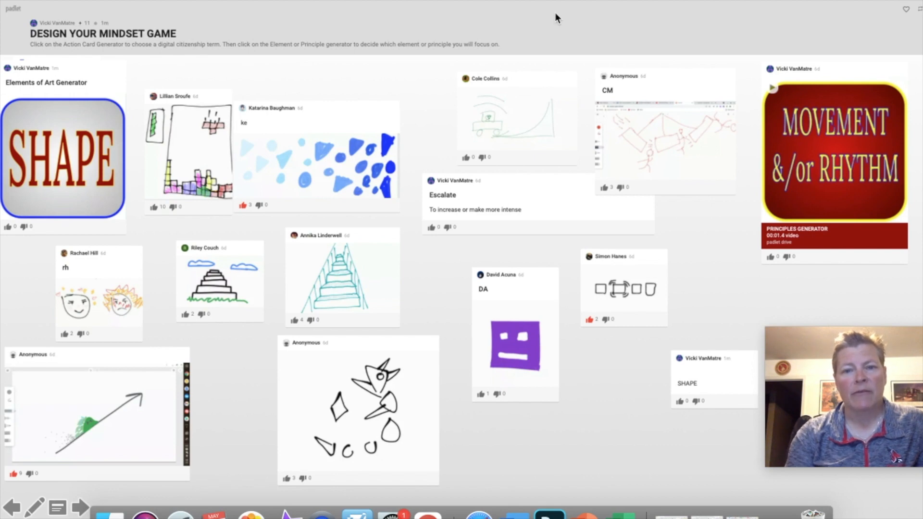
mouse_move(418, 416)
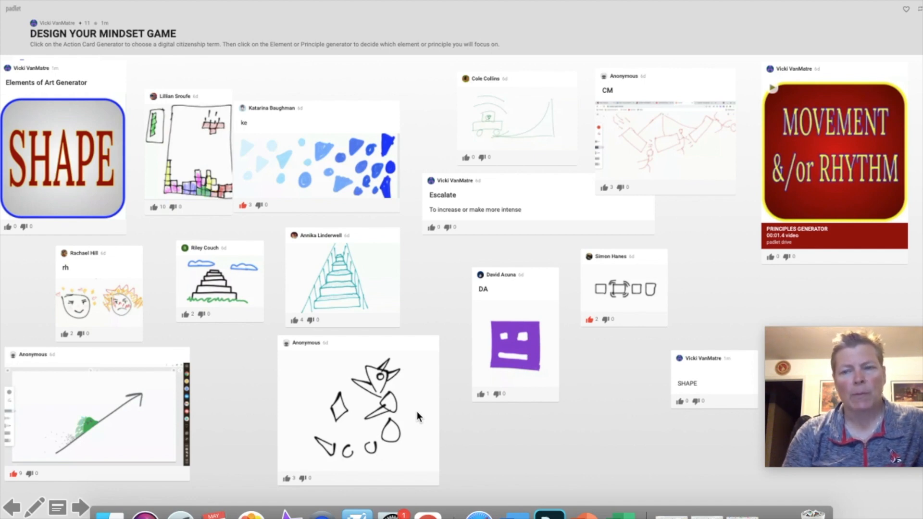
mouse_move(833, 124)
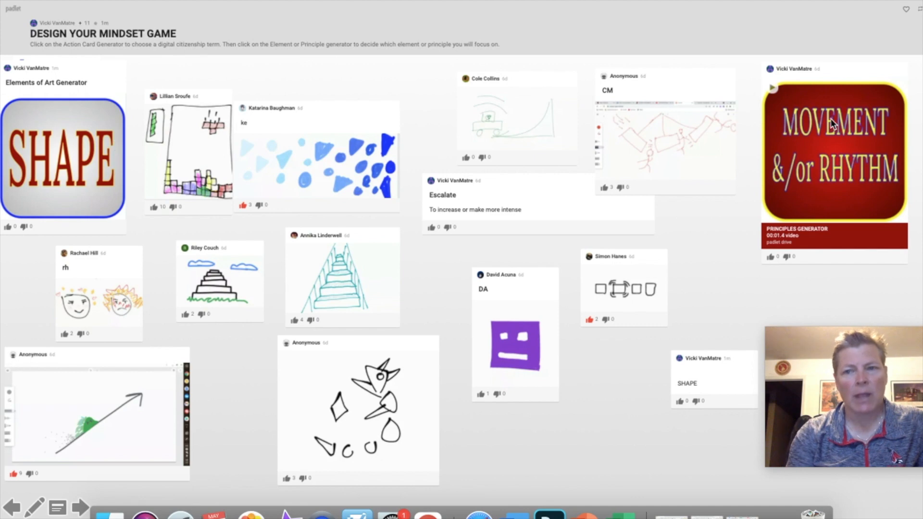
mouse_move(717, 347)
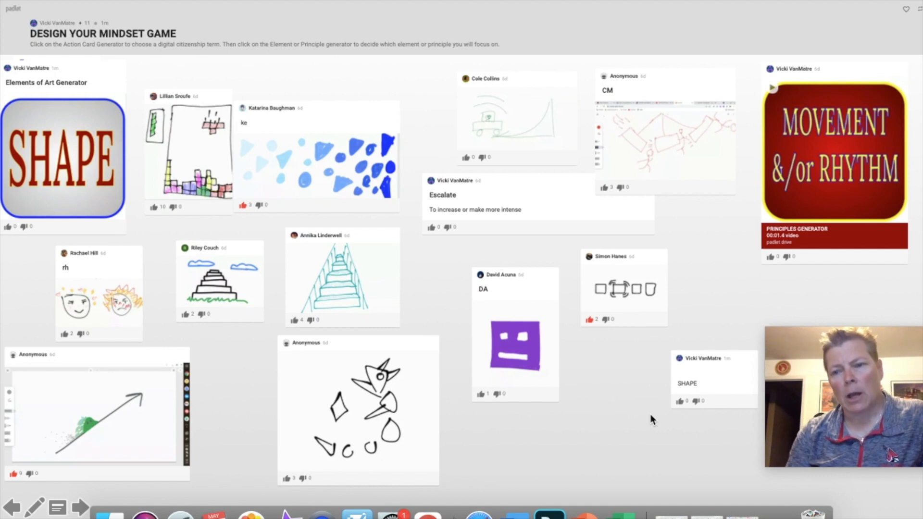
mouse_move(610, 18)
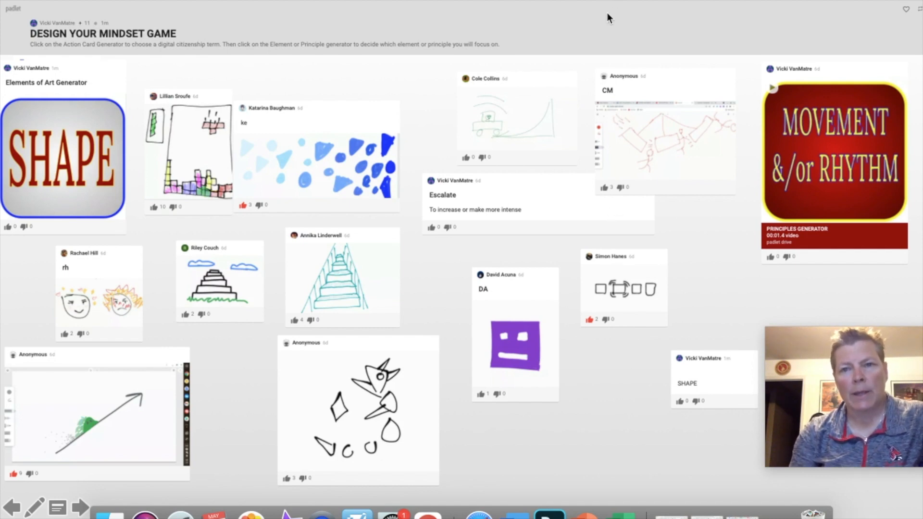